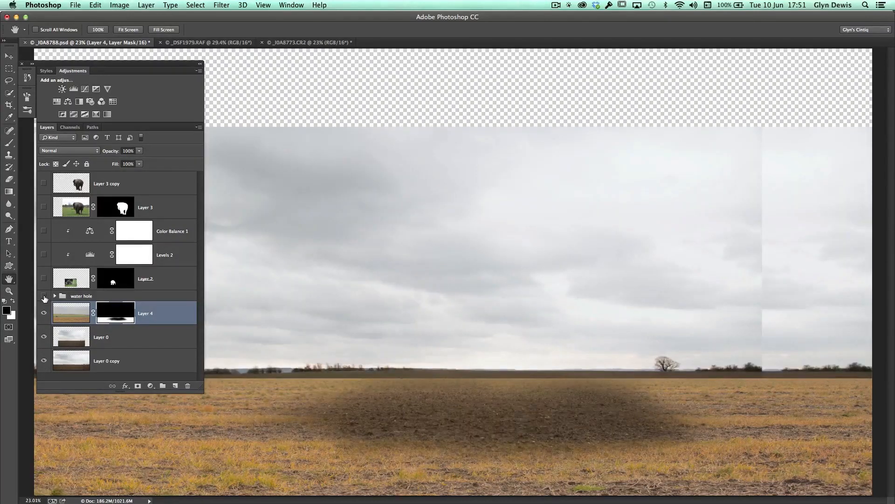
# Step: Show the water hole group in the composite, then switch to the _DSF1979.RAF puddle photo
pyautogui.click(44, 296)
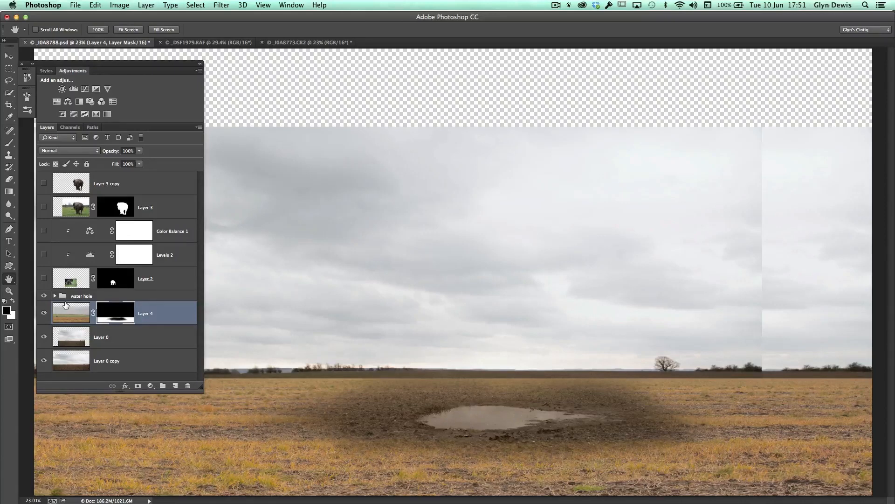
pyautogui.click(209, 42)
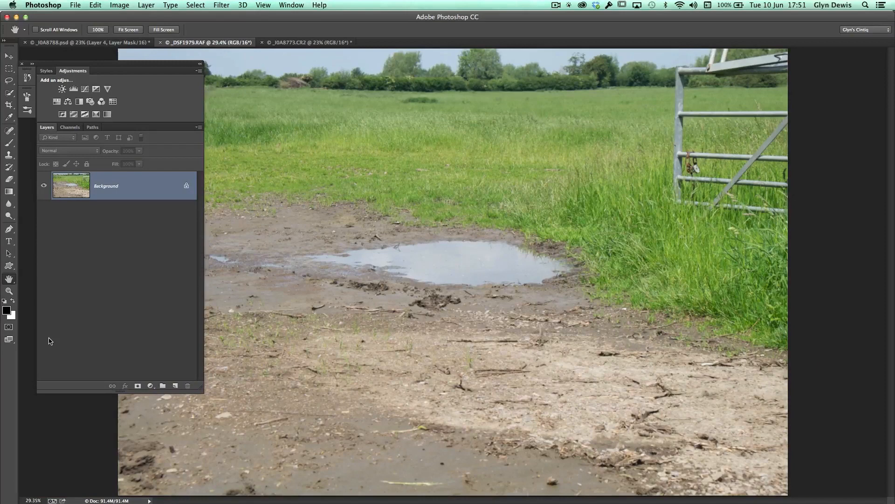
pyautogui.moveTo(118, 138)
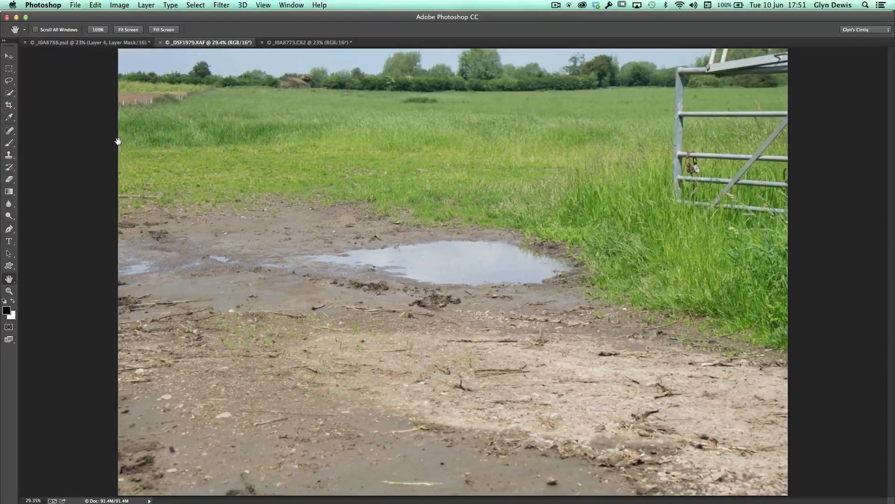
# Step: View the _IOA8773.CR2 ploughed field photo, pick the Move tool and return to the puddle photo
pyautogui.click(309, 42)
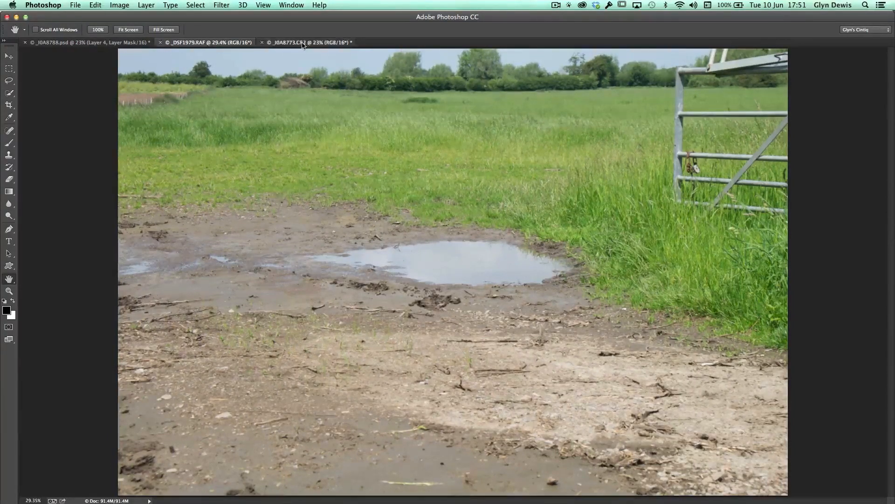
pyautogui.click(306, 42)
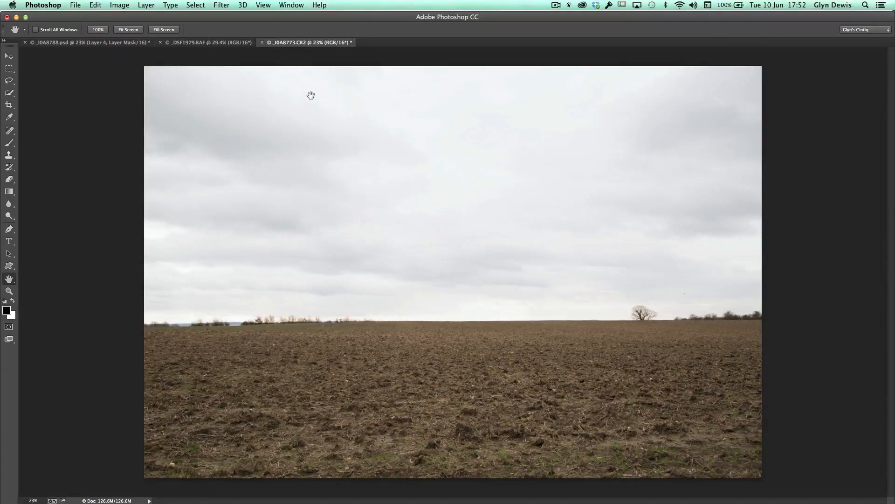
pyautogui.click(8, 56)
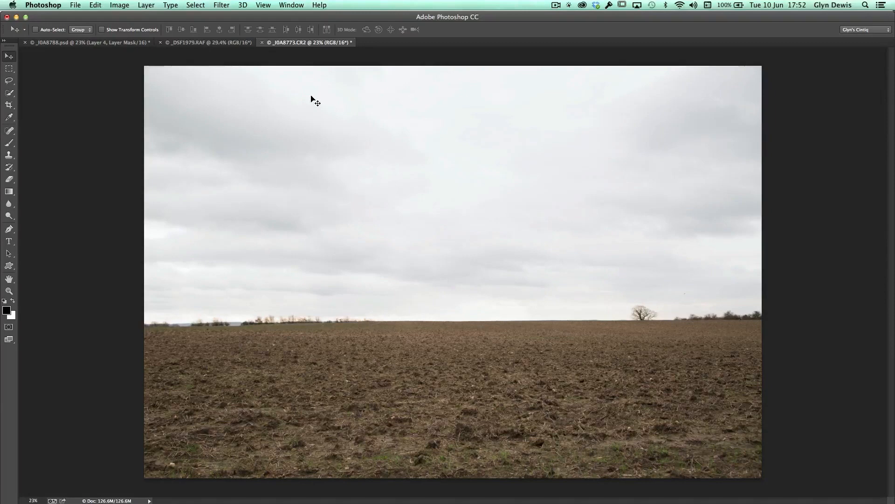
pyautogui.click(206, 42)
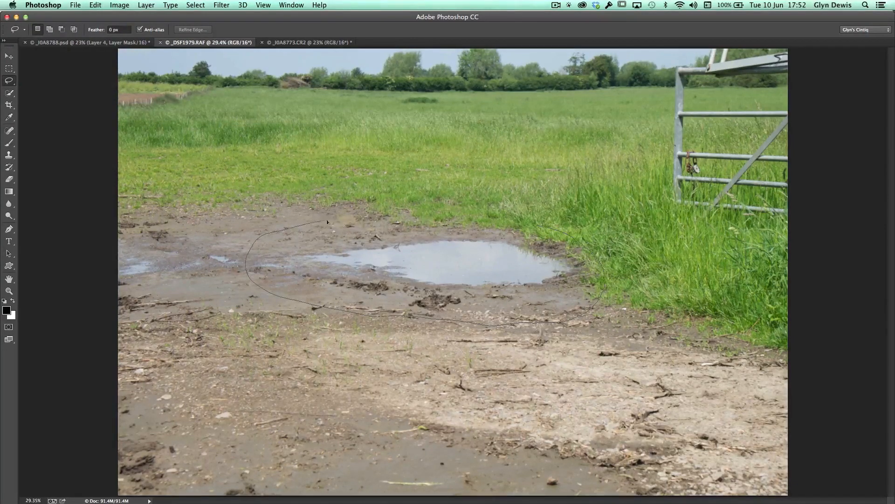
# Step: Lasso the puddle with its muddy surround and drag it onto the _IOA8773.CR2 field photo
pyautogui.click(568, 240)
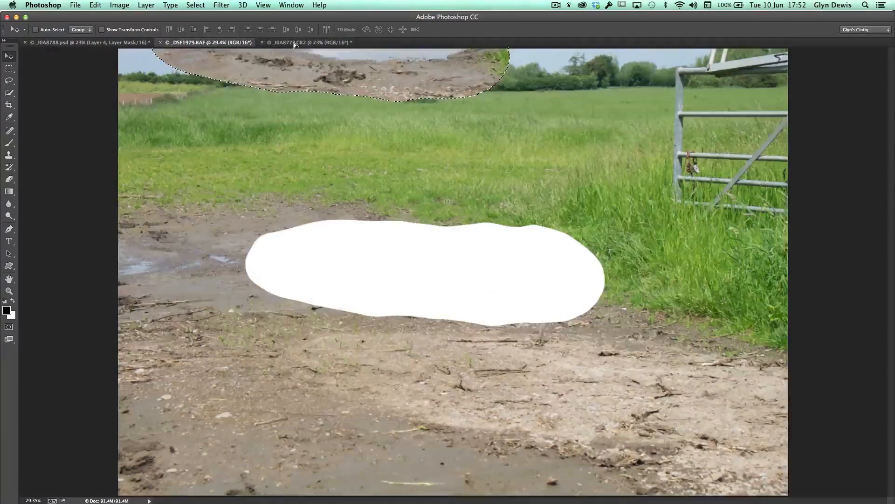
pyautogui.click(291, 42)
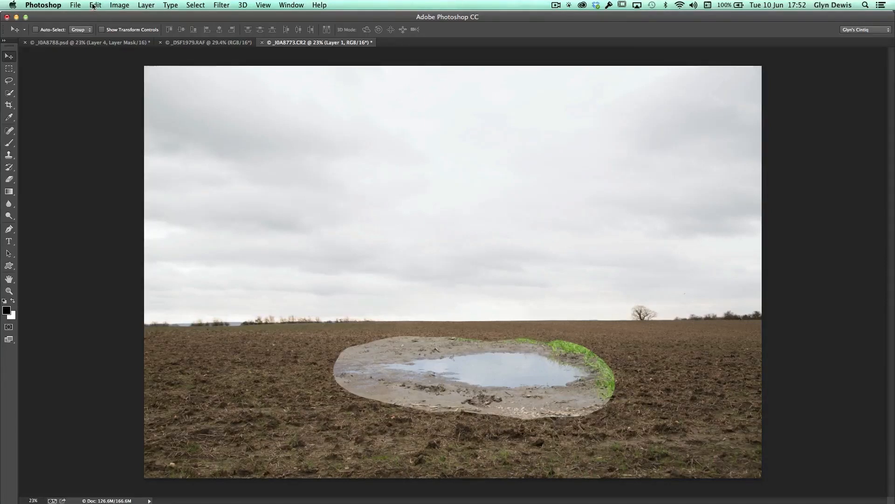
# Step: Free Transform the puddle layer, squashing its height to about 85% to lie flat in the field
pyautogui.click(95, 5)
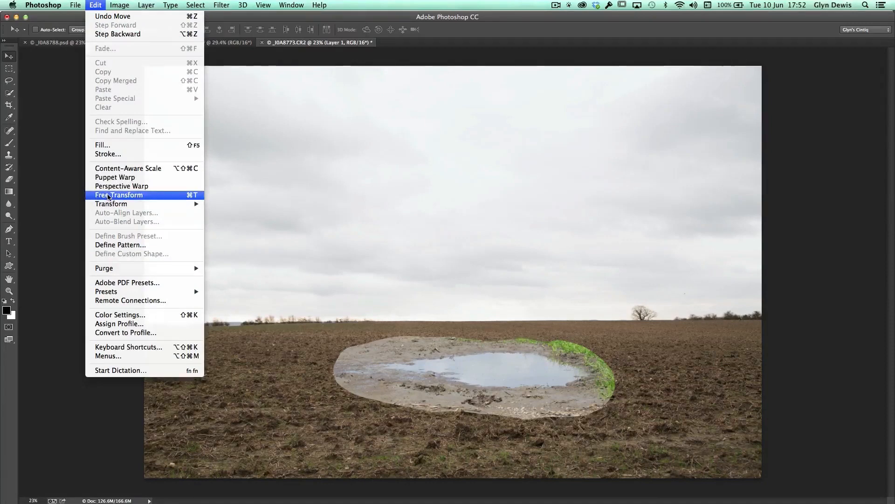
pyautogui.click(120, 195)
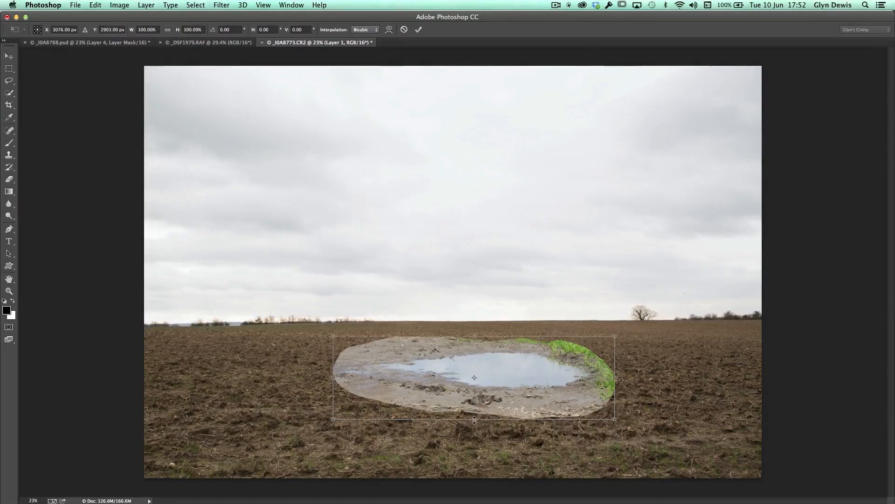
pyautogui.moveTo(474, 418); pyautogui.dragTo(473, 426)
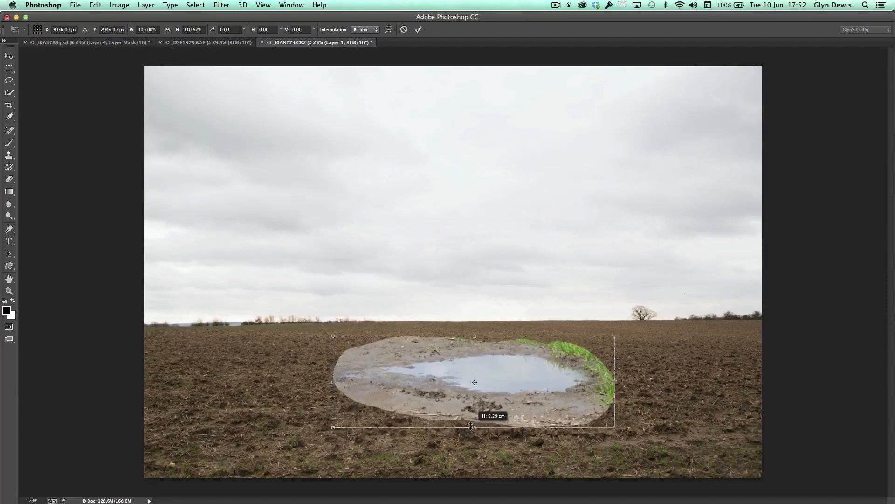
pyautogui.moveTo(474, 426); pyautogui.dragTo(470, 380)
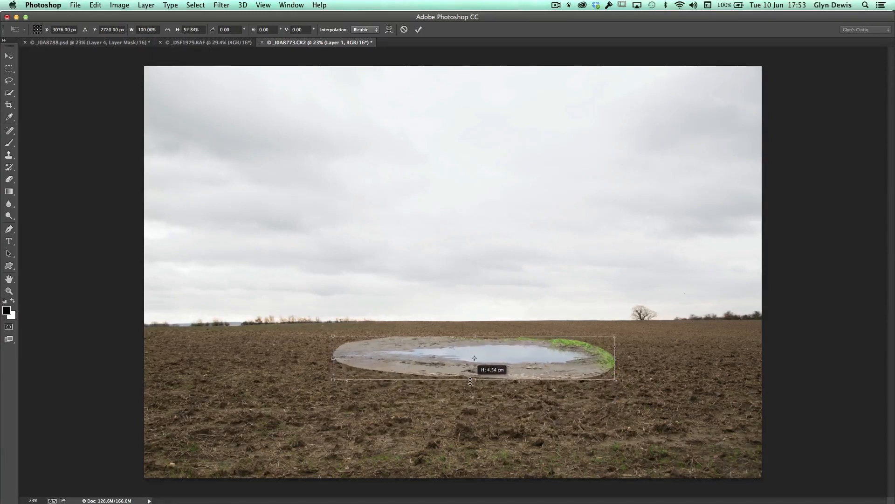
pyautogui.moveTo(474, 379); pyautogui.dragTo(470, 380)
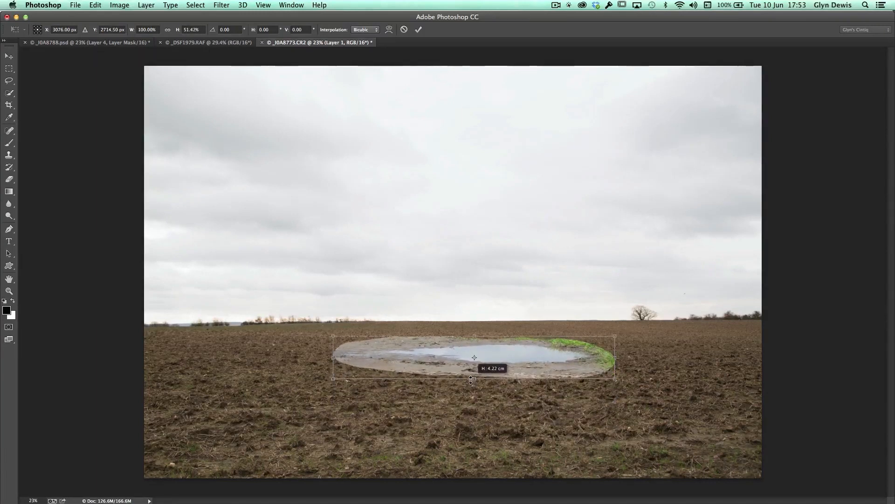
pyautogui.moveTo(472, 378); pyautogui.dragTo(473, 382)
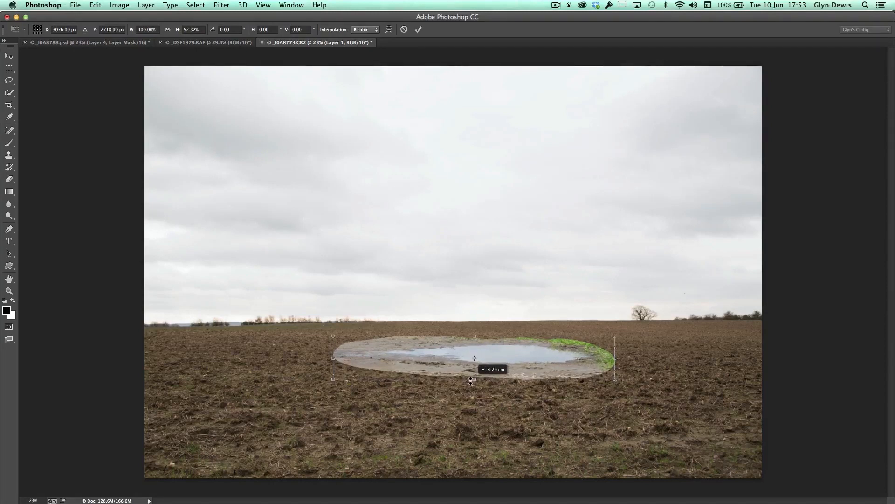
pyautogui.moveTo(473, 379); pyautogui.dragTo(472, 411)
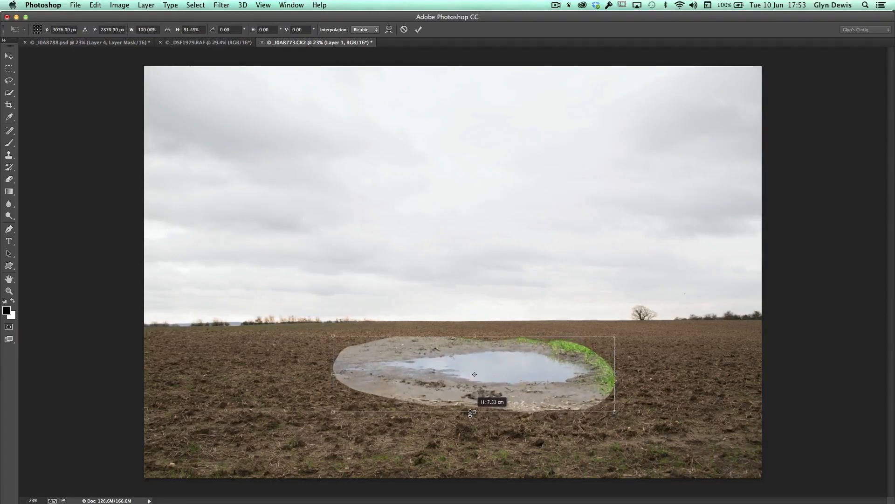
pyautogui.moveTo(472, 411); pyautogui.dragTo(472, 409)
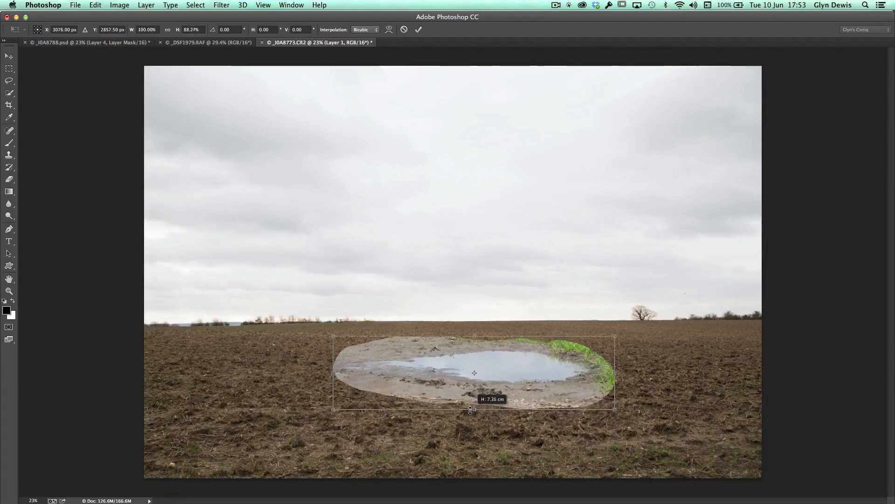
pyautogui.moveTo(473, 410); pyautogui.dragTo(473, 416)
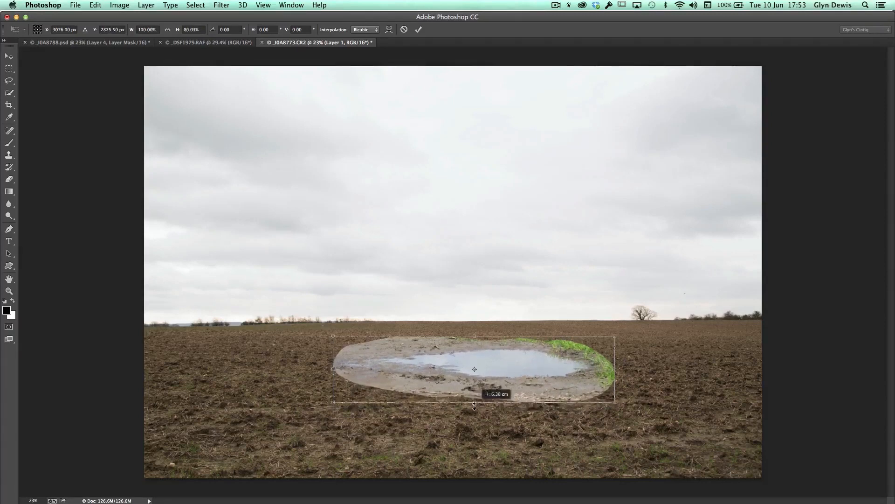
pyautogui.moveTo(474, 401); pyautogui.dragTo(472, 406)
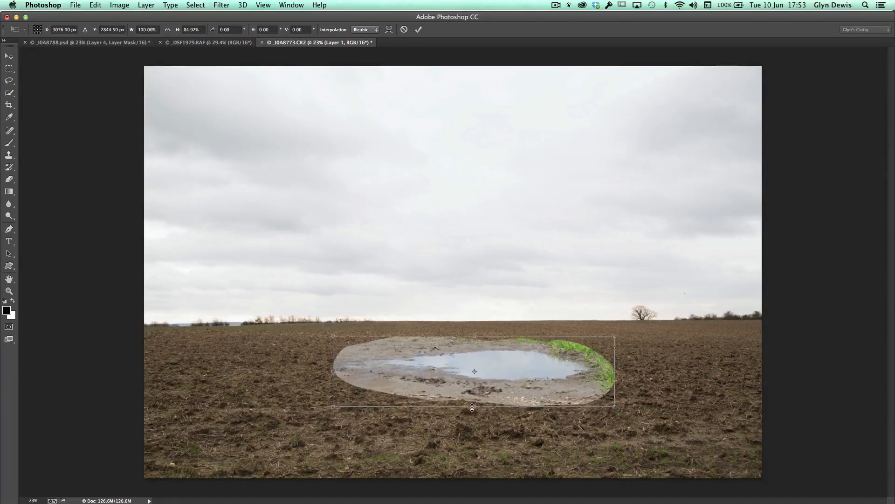
# Step: Skew the puddle's lower left corner outward for a perspective taper, then return to Free Transform
pyautogui.rightClick(384, 364)
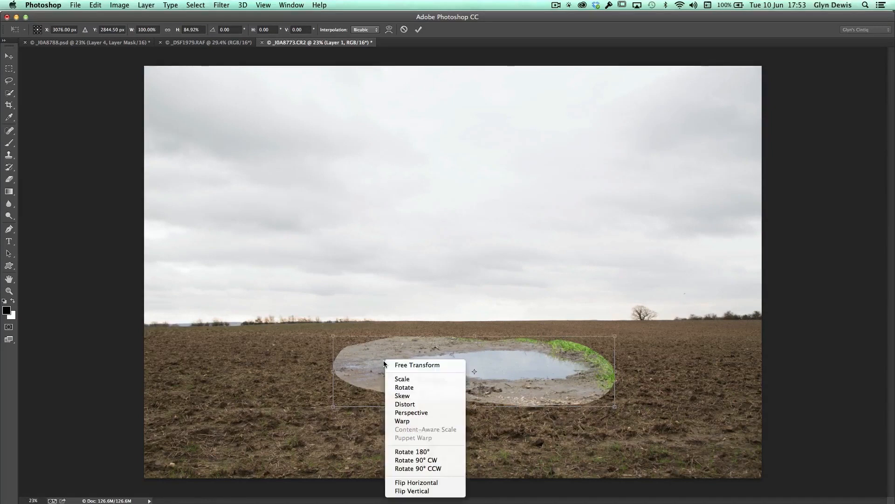
pyautogui.moveTo(411, 412)
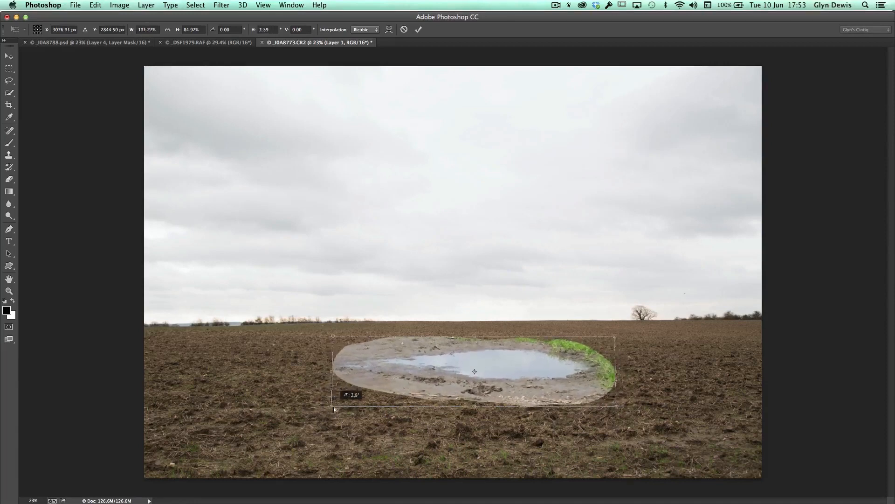
pyautogui.moveTo(334, 409); pyautogui.dragTo(327, 411)
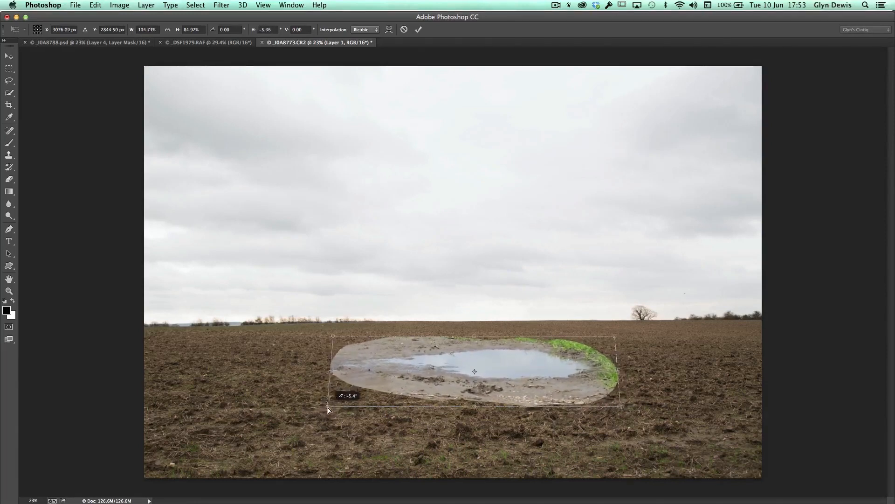
pyautogui.moveTo(329, 409); pyautogui.dragTo(315, 404)
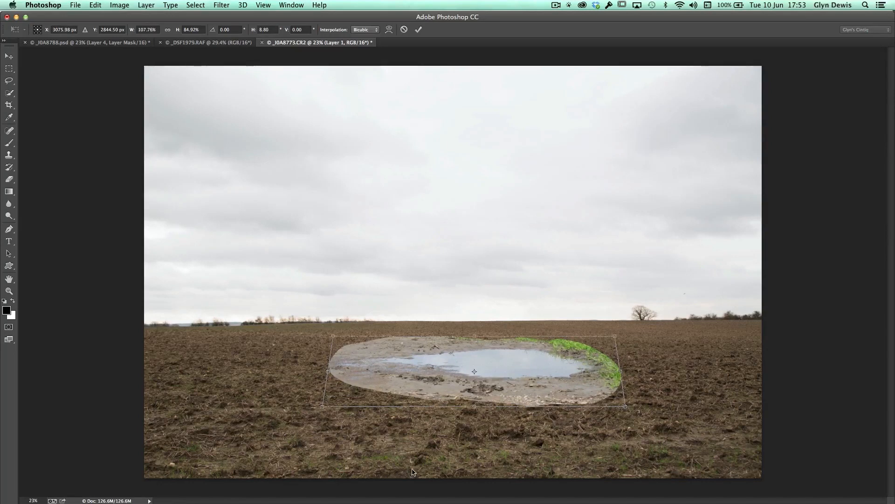
pyautogui.rightClick(474, 373)
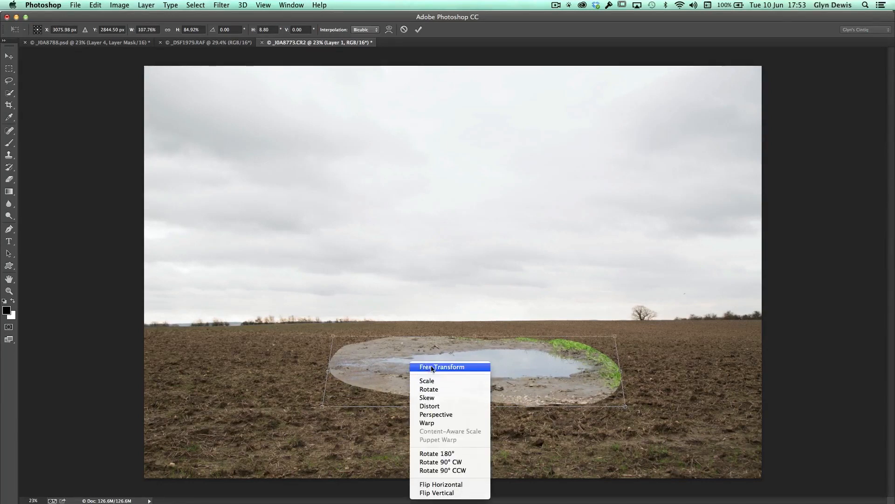
pyautogui.click(442, 366)
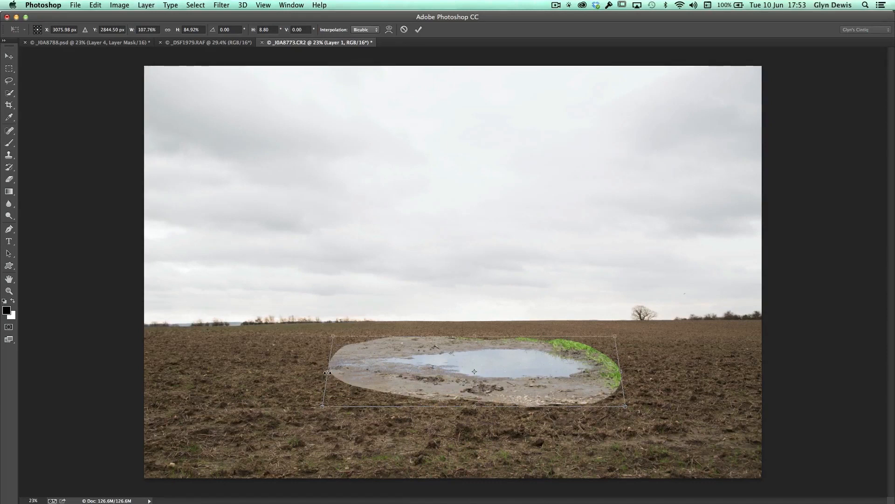
# Step: Narrow the puddle's width from its left side and commit the transform
pyautogui.moveTo(326, 372); pyautogui.dragTo(334, 371)
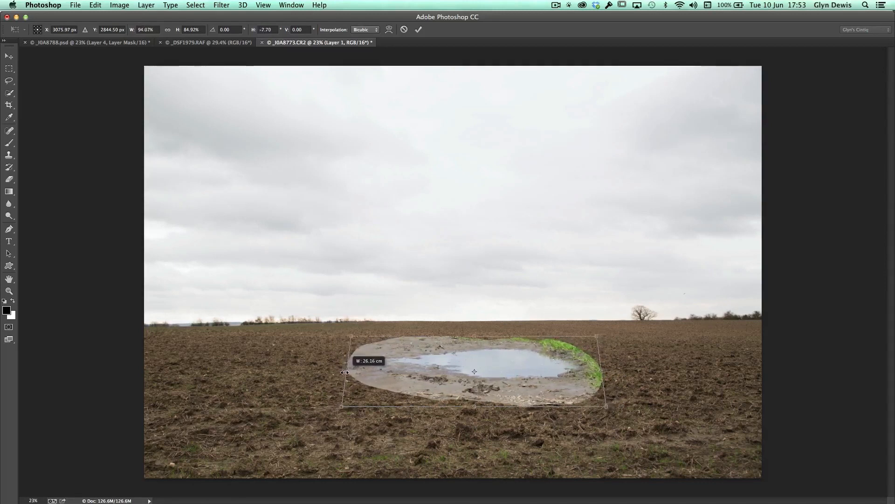
pyautogui.moveTo(345, 372); pyautogui.dragTo(340, 382)
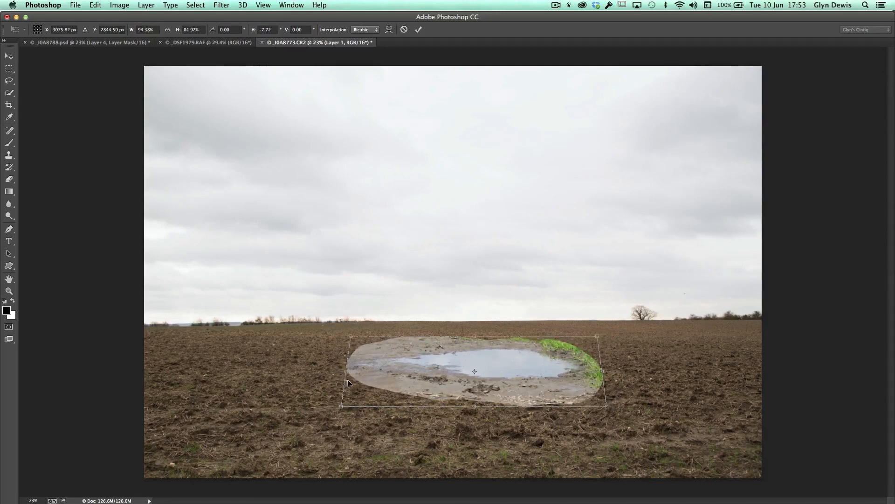
pyautogui.click(419, 30)
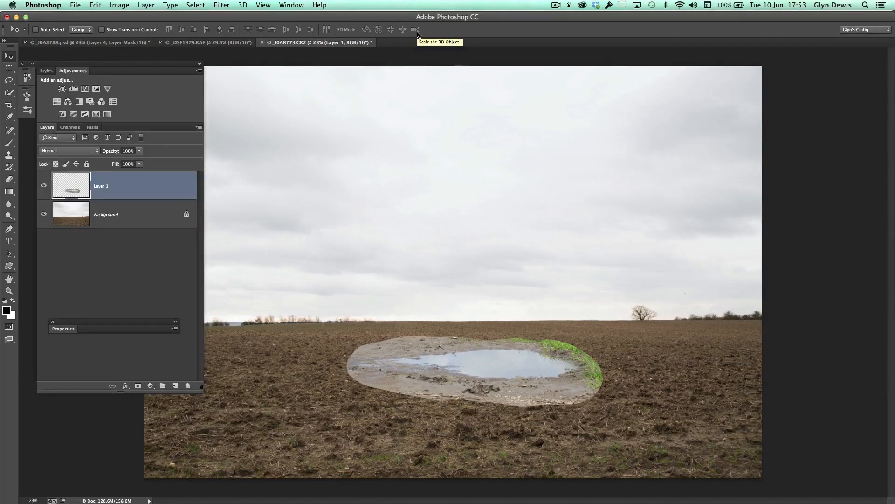
# Step: Add a layer mask to the puddle layer and set a large soft black brush
pyautogui.click(44, 186)
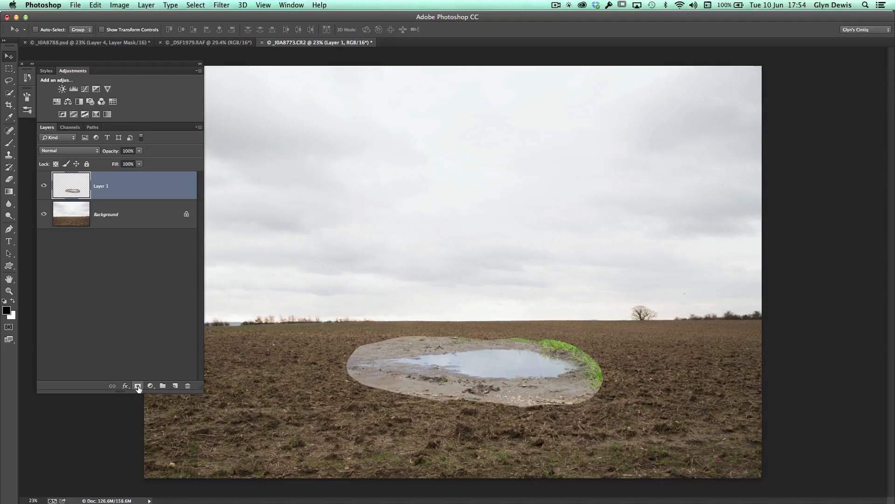
pyautogui.click(137, 385)
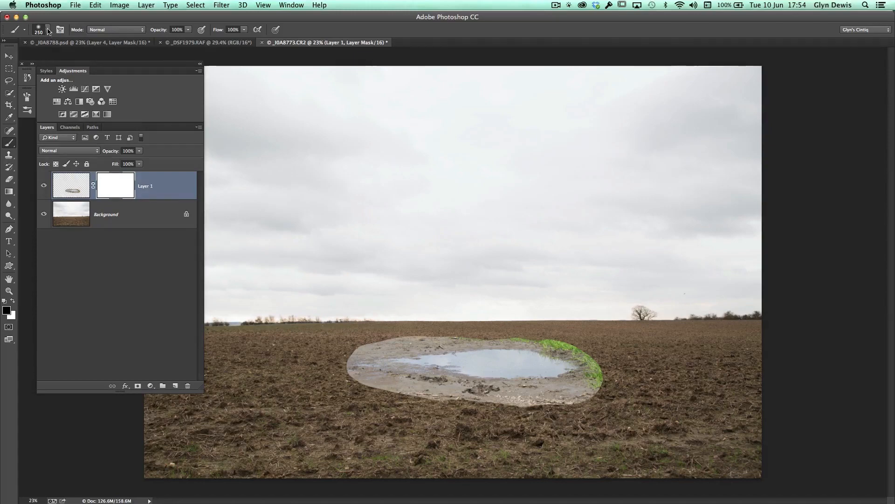
pyautogui.click(57, 29)
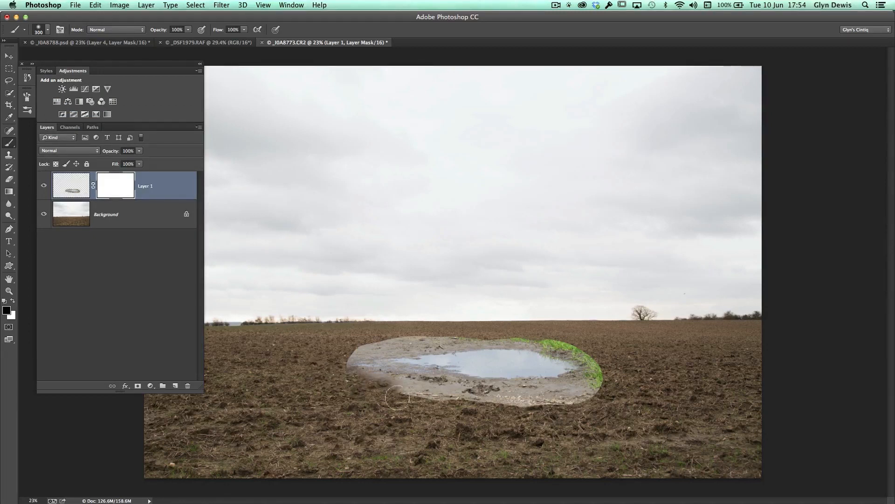
# Step: Paint out the puddle's hard lower left edge and grassy right edge, then target the image thumbnail
pyautogui.moveTo(397, 397); pyautogui.dragTo(505, 408)
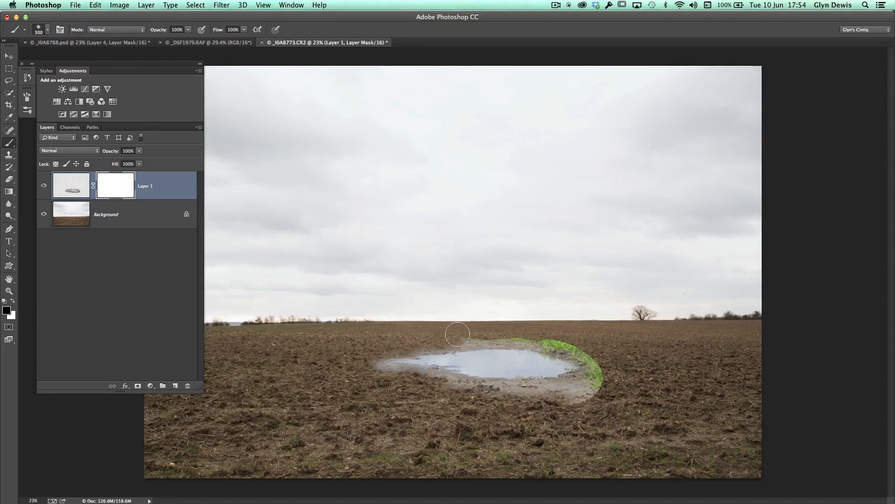
pyautogui.moveTo(457, 334); pyautogui.dragTo(528, 331)
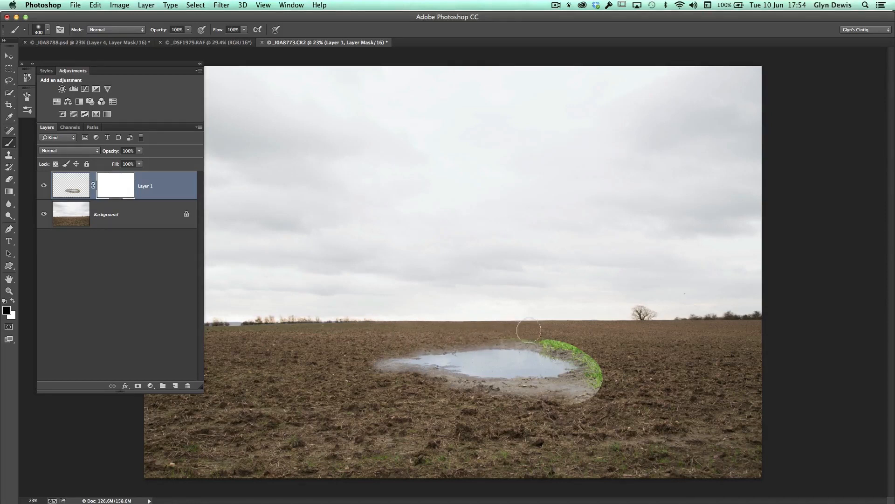
pyautogui.moveTo(528, 329); pyautogui.dragTo(585, 354)
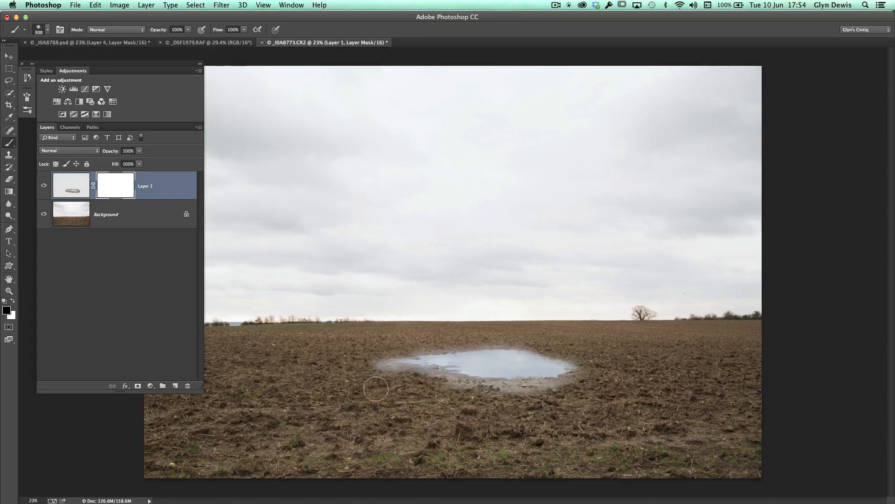
pyautogui.moveTo(375, 340)
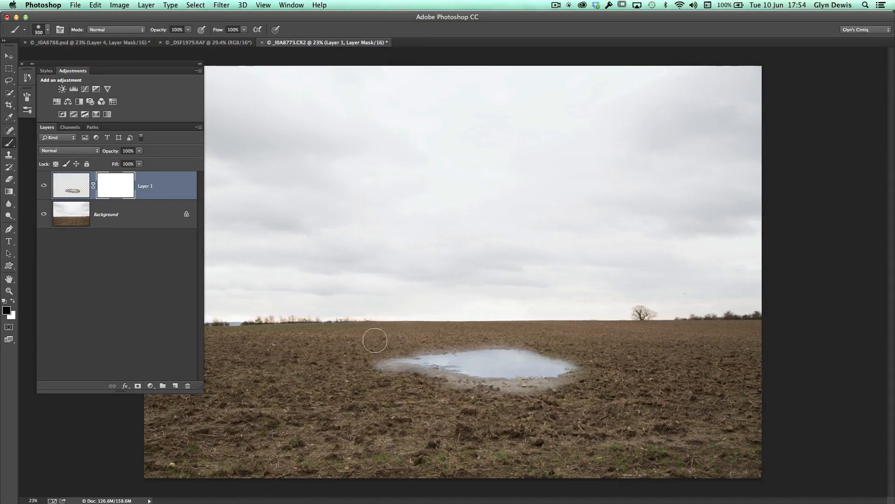
pyautogui.moveTo(457, 400)
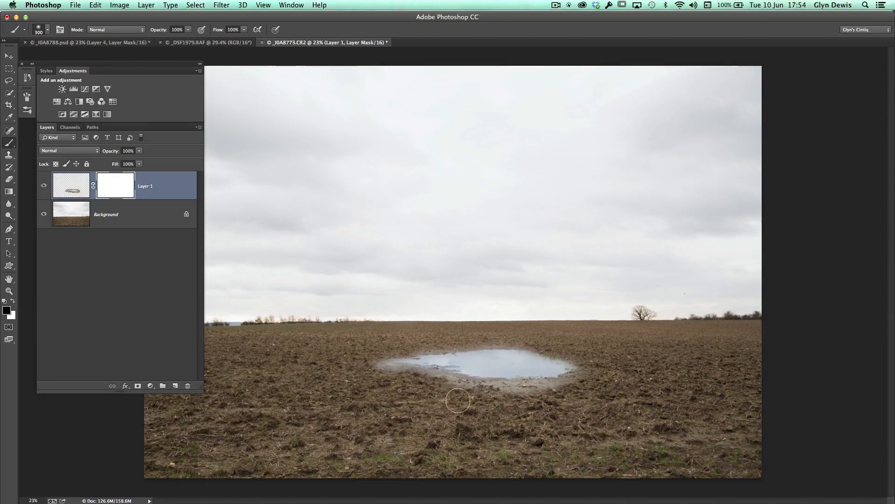
pyautogui.moveTo(479, 425)
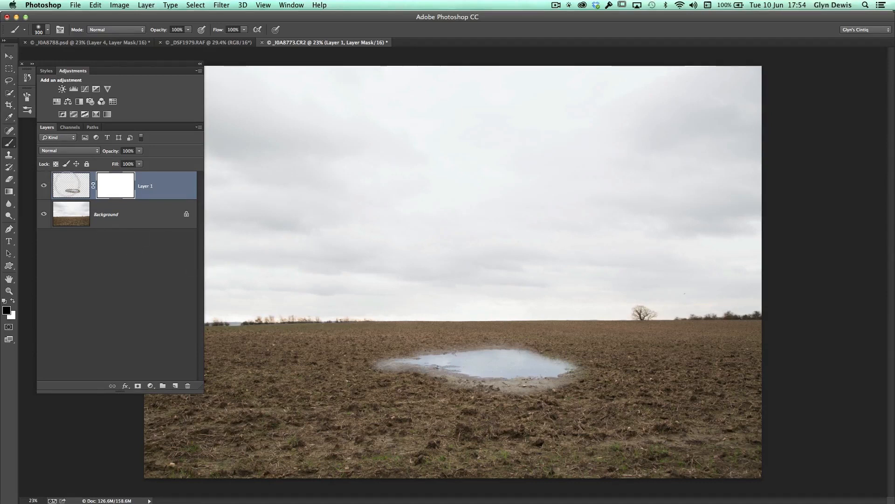
pyautogui.click(71, 185)
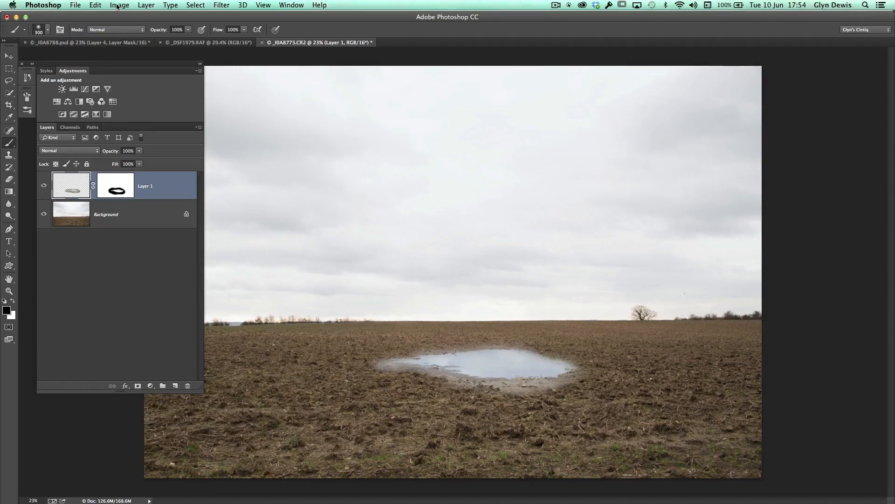
# Step: In Levels, pull the output white point down to dim the puddle's brightest tones
pyautogui.click(120, 6)
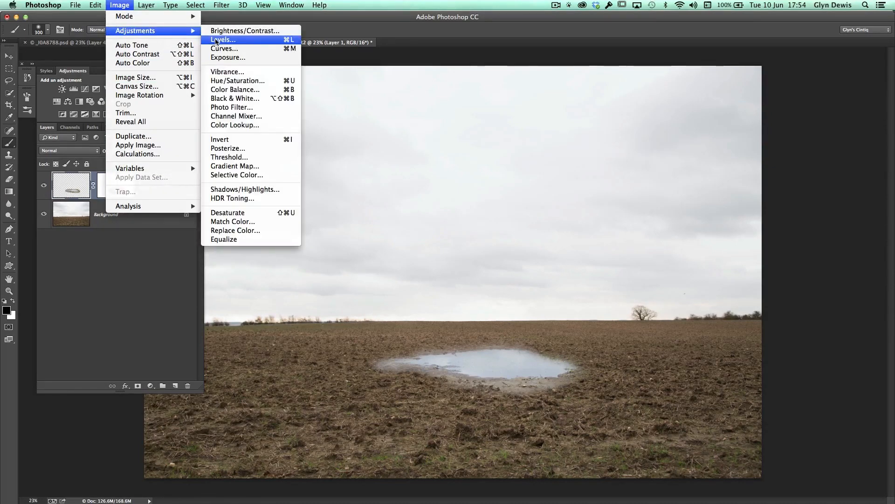
pyautogui.click(223, 39)
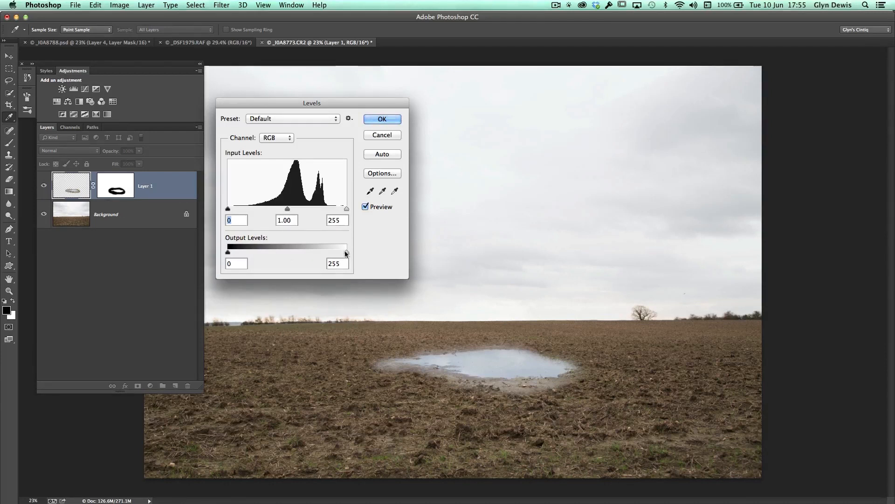
pyautogui.moveTo(345, 253); pyautogui.dragTo(337, 252)
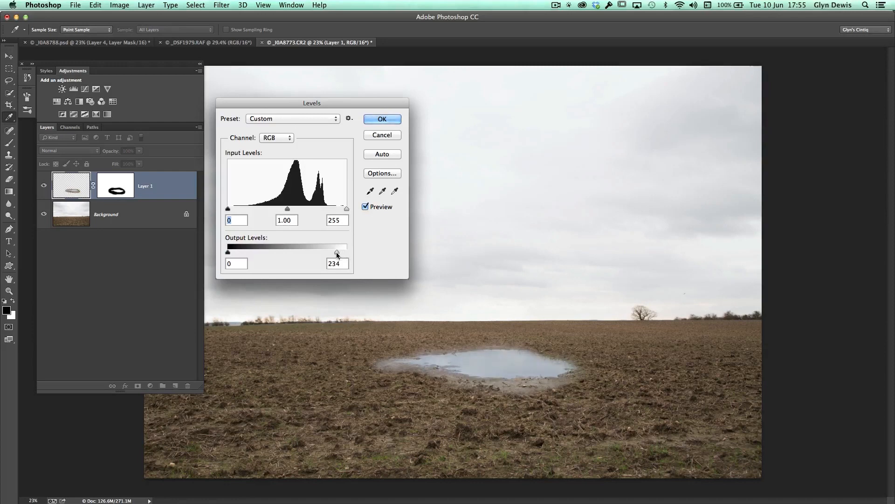
pyautogui.moveTo(337, 252); pyautogui.dragTo(328, 252)
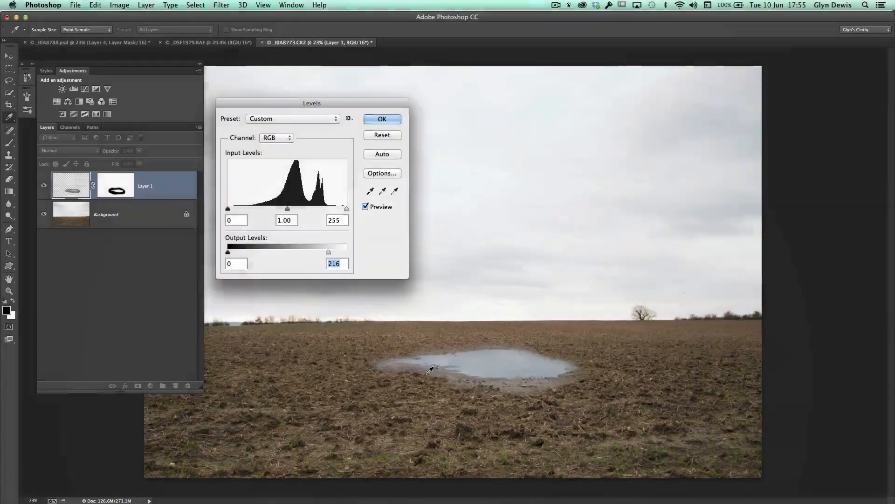
pyautogui.moveTo(328, 252); pyautogui.dragTo(325, 252)
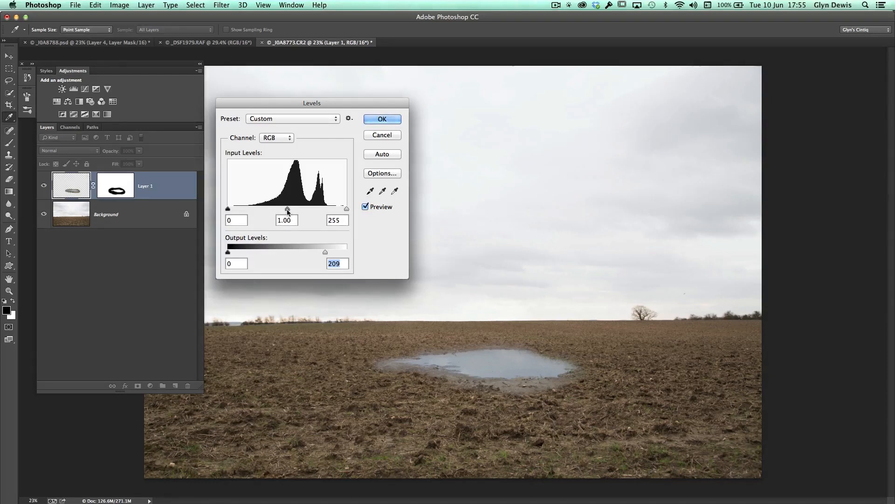
# Step: Darken midtones to 0.66, settle output white at 227 and confirm the Levels adjustment
pyautogui.moveTo(288, 209); pyautogui.dragTo(292, 209)
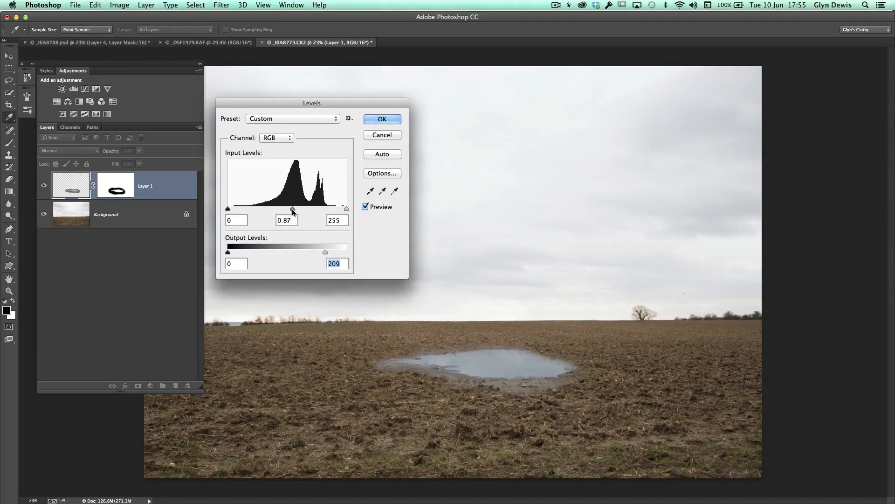
pyautogui.moveTo(291, 208); pyautogui.dragTo(302, 208)
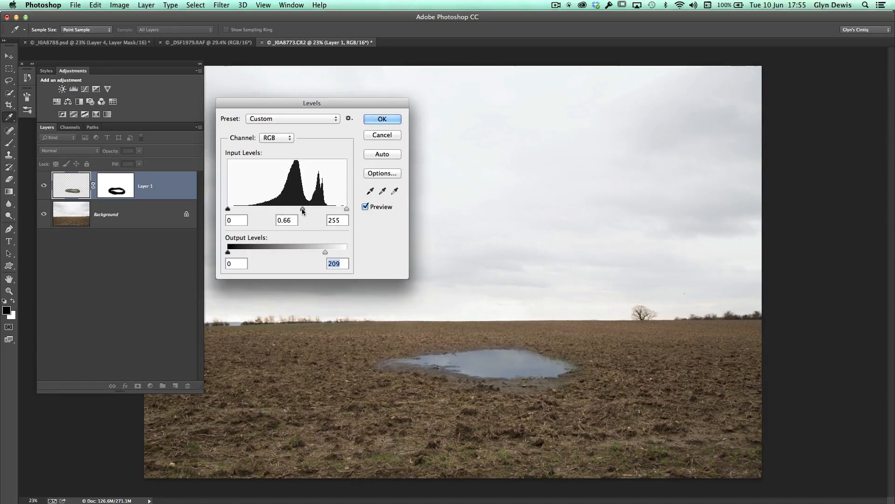
pyautogui.click(286, 220)
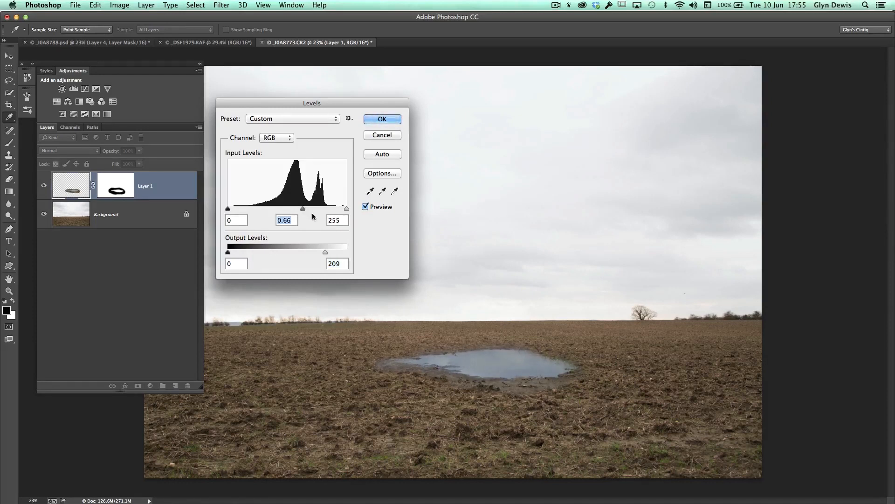
pyautogui.moveTo(325, 252); pyautogui.dragTo(326, 252)
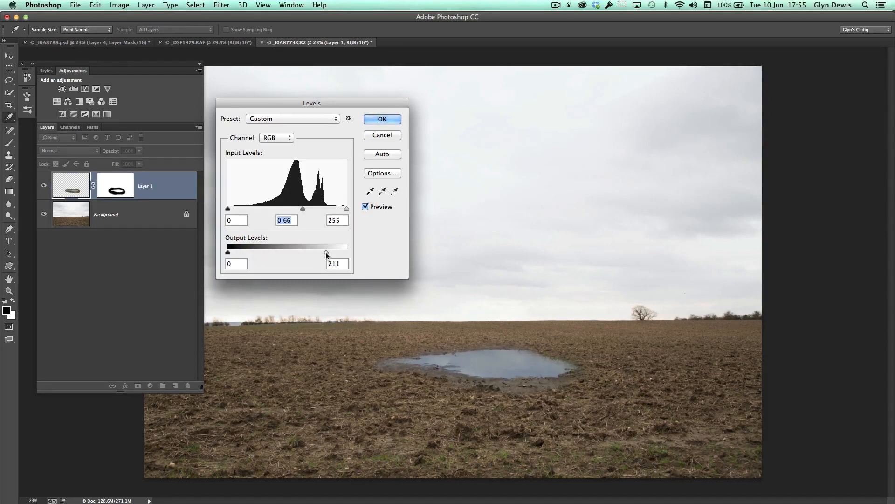
pyautogui.moveTo(326, 253); pyautogui.dragTo(334, 253)
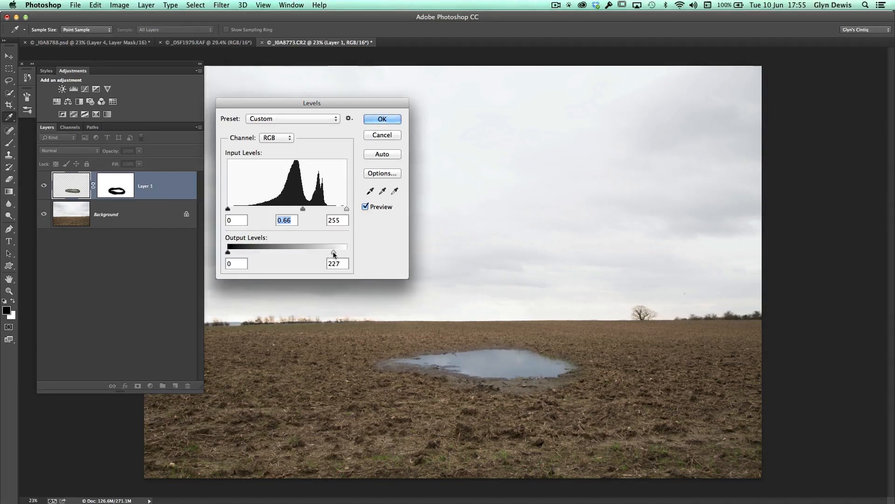
pyautogui.click(383, 118)
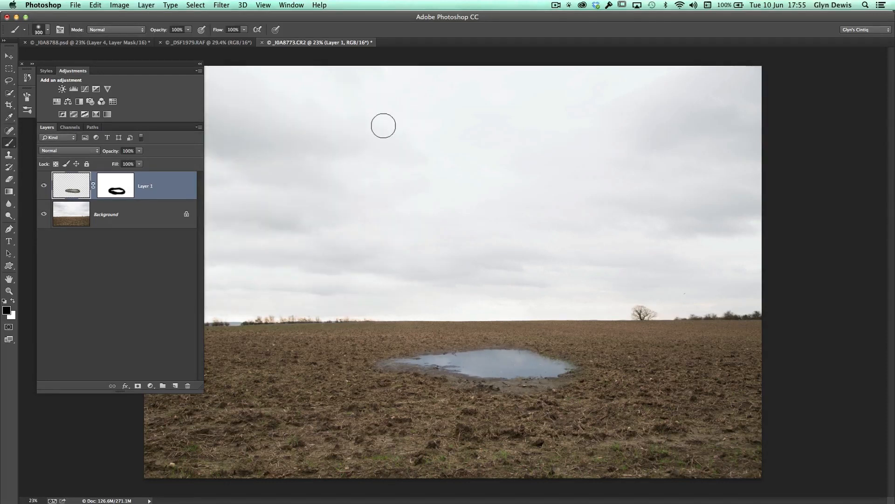
pyautogui.click(44, 188)
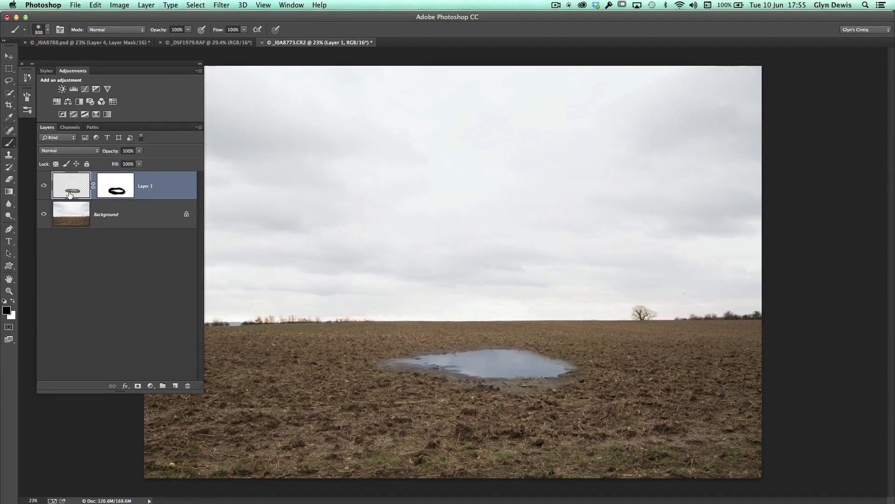
pyautogui.moveTo(71, 185)
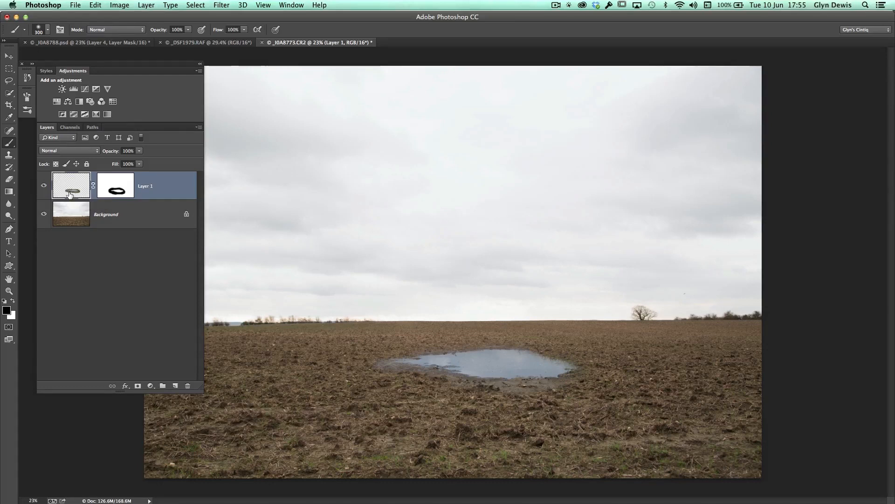
pyautogui.click(477, 374)
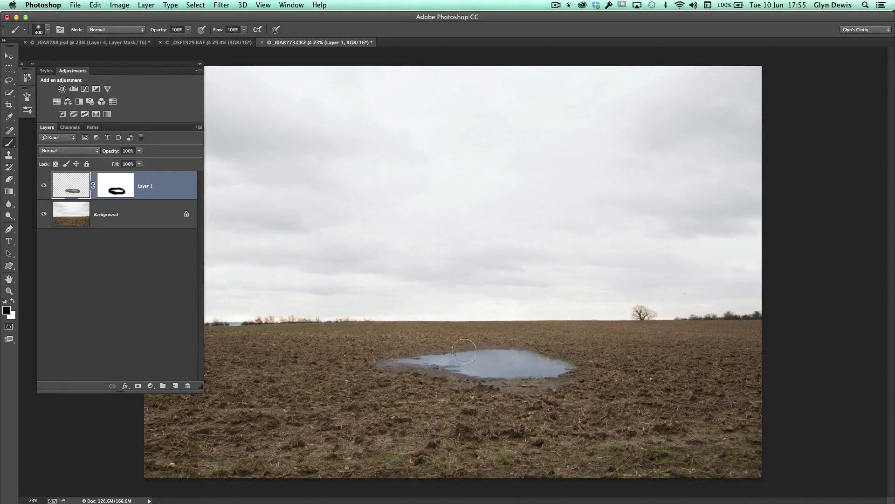
pyautogui.moveTo(356, 174)
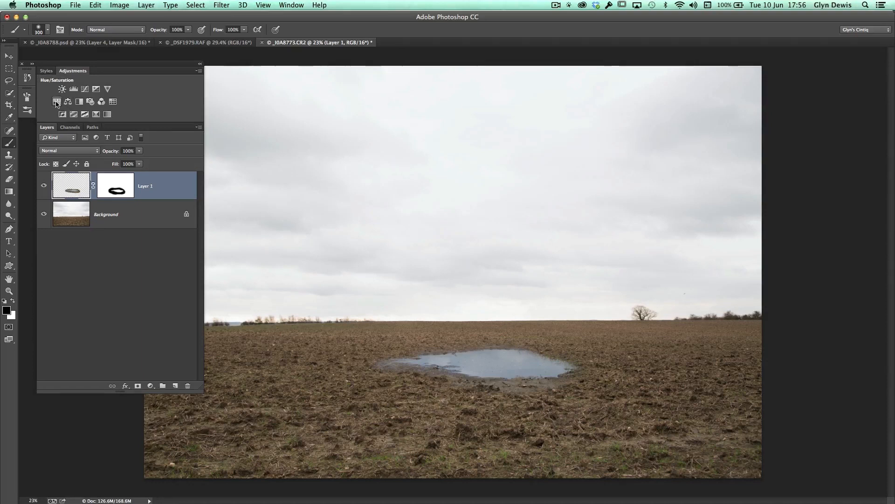
pyautogui.click(56, 89)
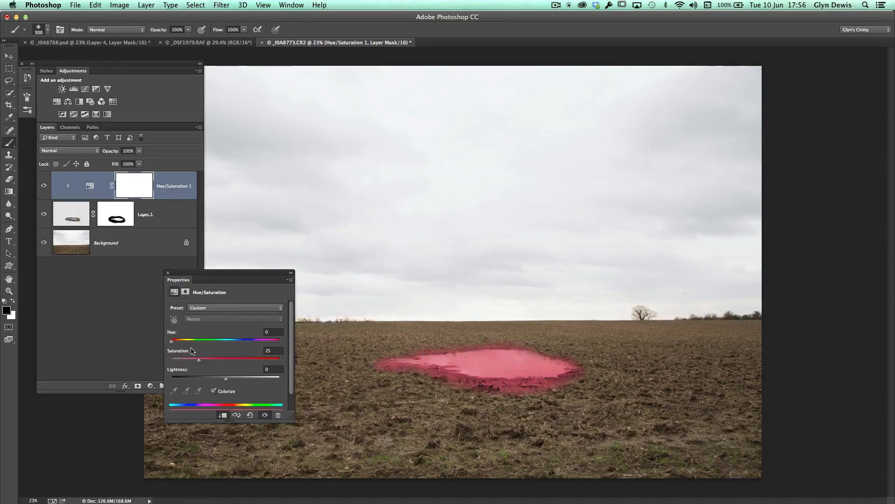
pyautogui.moveTo(172, 342); pyautogui.dragTo(201, 341)
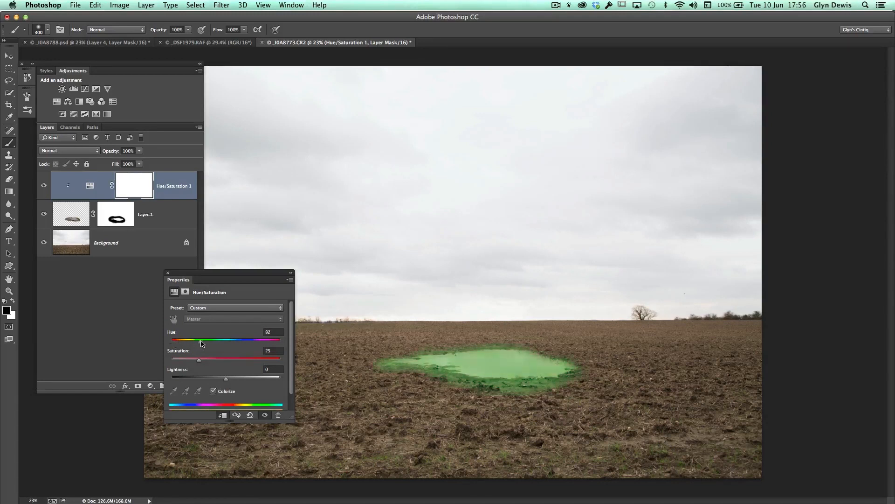
pyautogui.moveTo(199, 340); pyautogui.dragTo(205, 339)
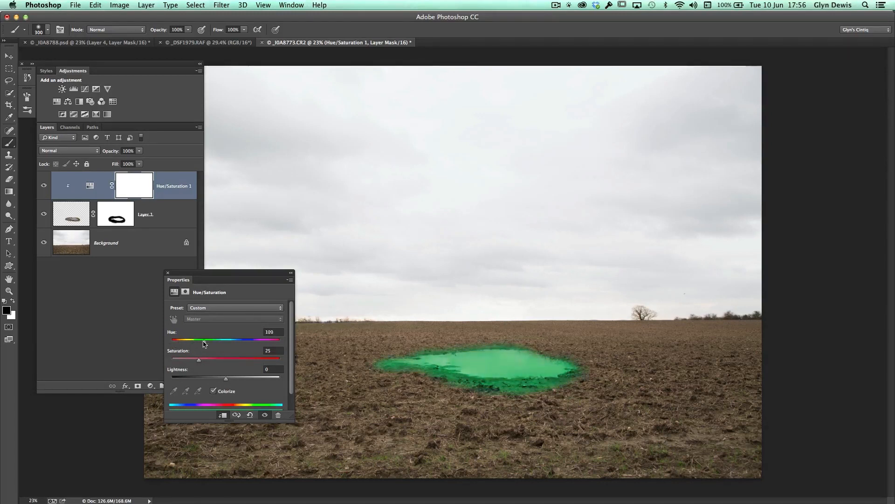
pyautogui.moveTo(220, 340); pyautogui.dragTo(198, 340)
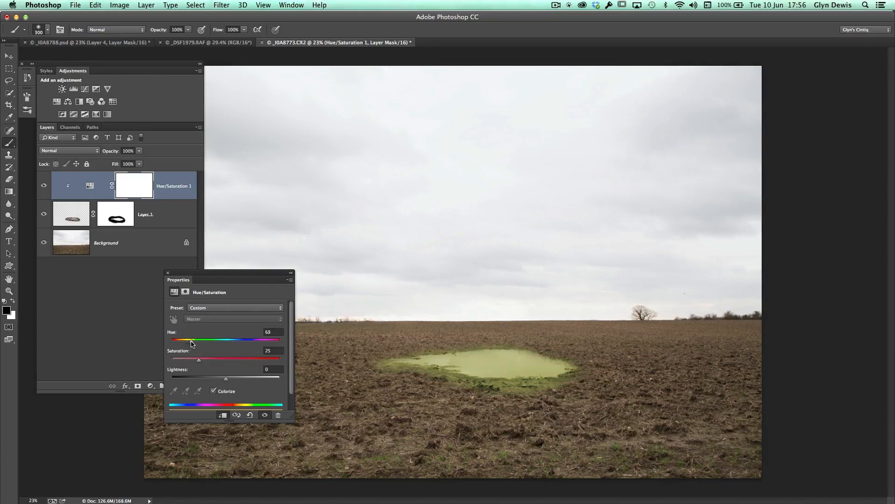
pyautogui.moveTo(199, 340); pyautogui.dragTo(186, 340)
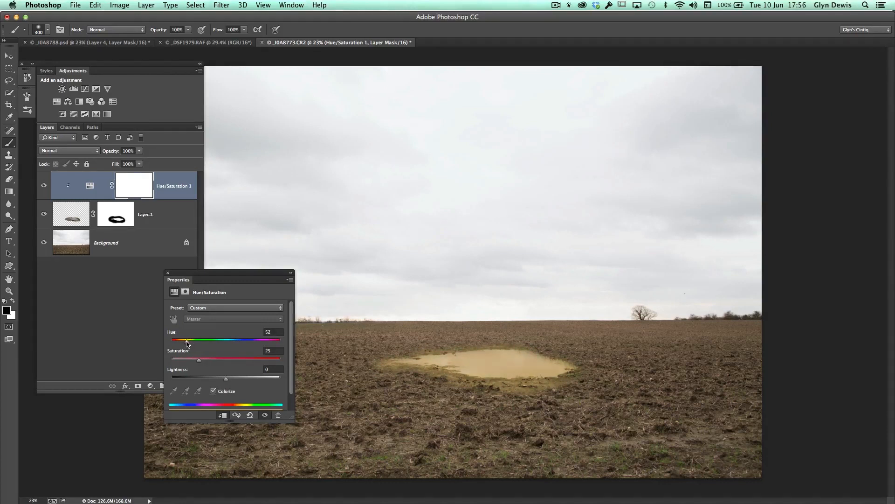
pyautogui.moveTo(191, 340); pyautogui.dragTo(184, 340)
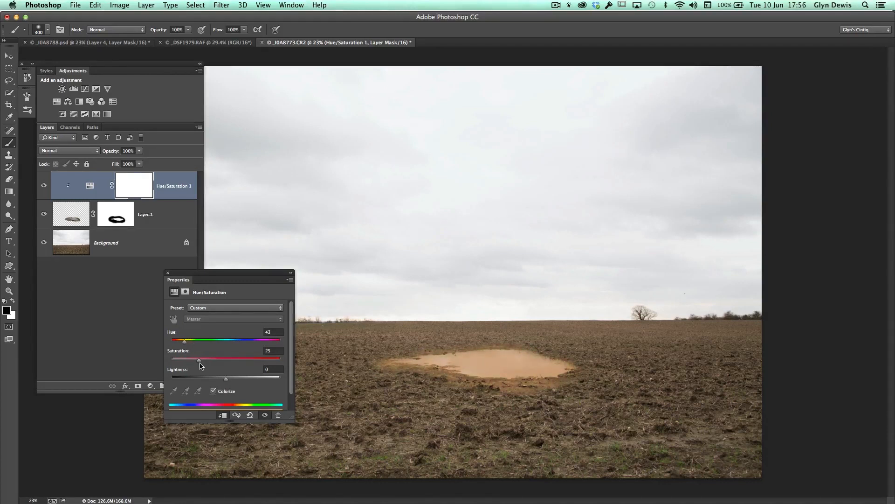
pyautogui.moveTo(226, 377); pyautogui.dragTo(223, 378)
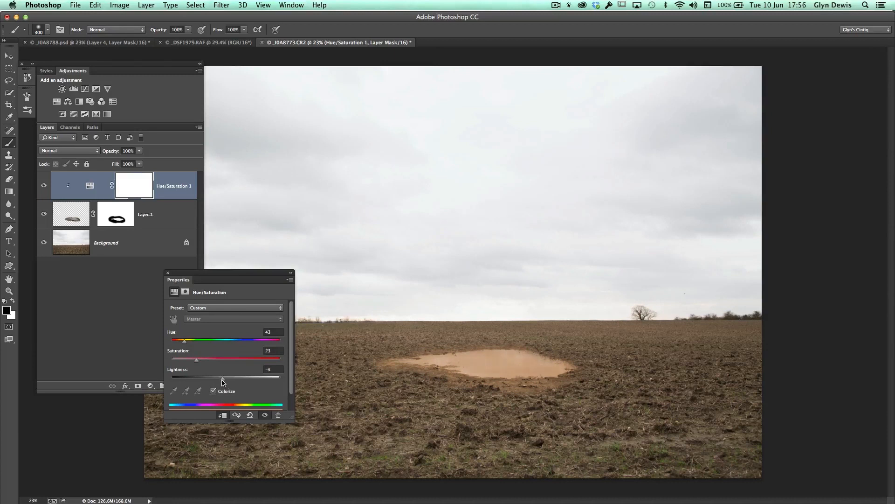
pyautogui.moveTo(222, 376); pyautogui.dragTo(215, 376)
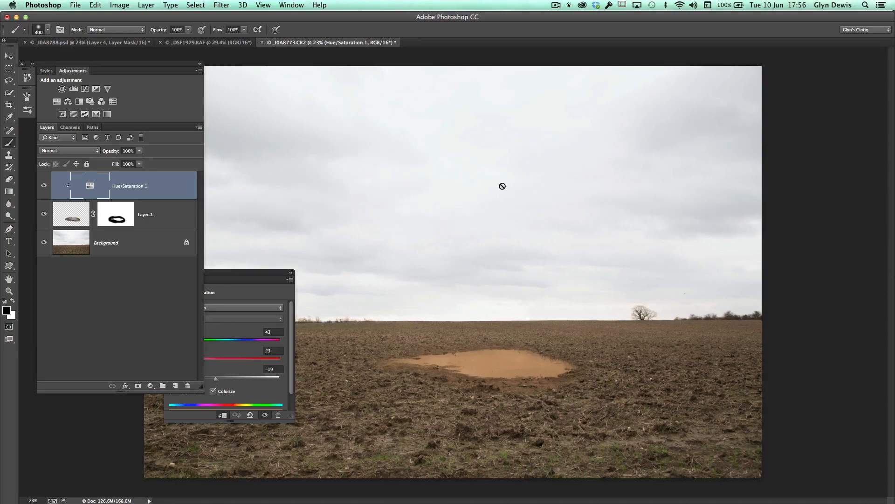
pyautogui.click(277, 414)
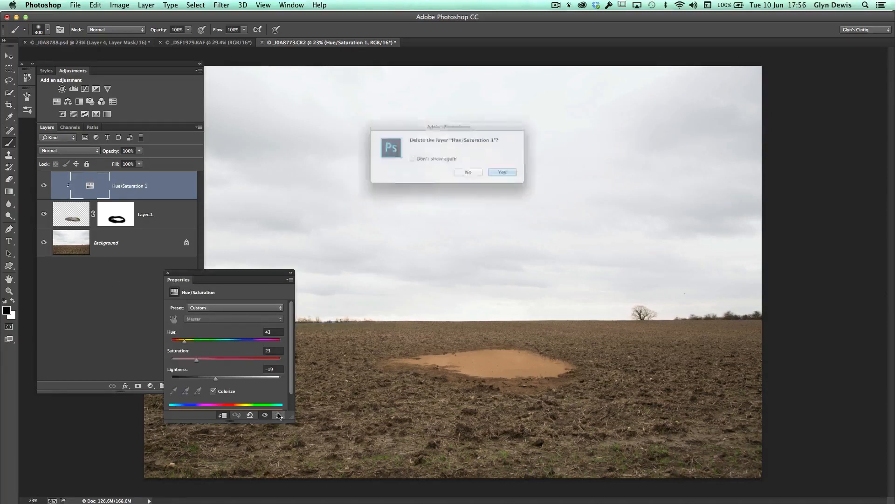
pyautogui.click(501, 172)
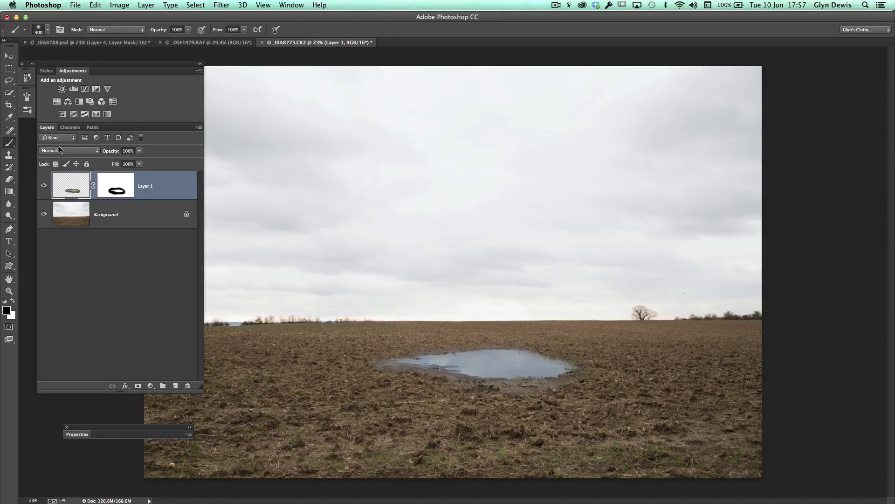
# Step: Set the puddle layer to Luminosity blending, then back to Normal for comparison
pyautogui.click(68, 151)
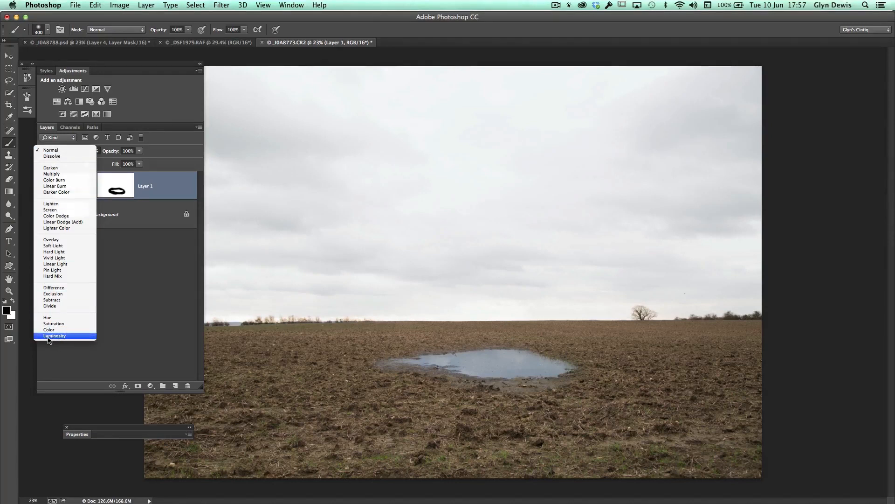
pyautogui.moveTo(56, 337)
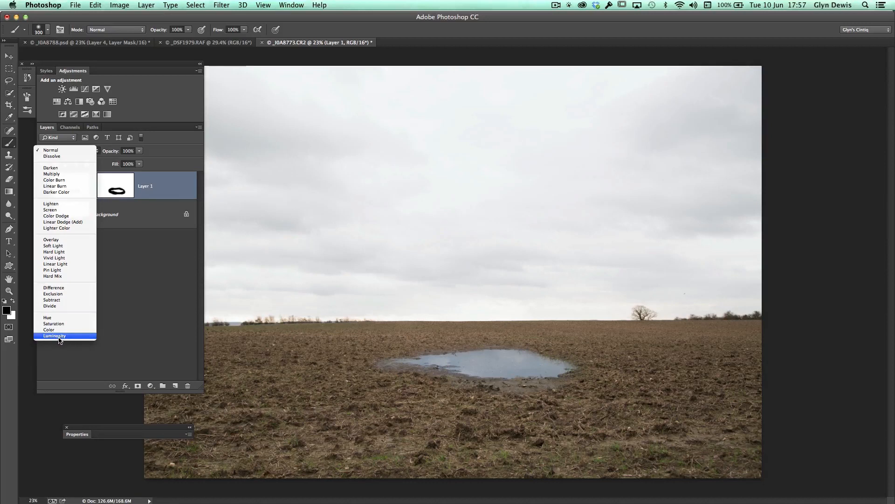
pyautogui.click(54, 336)
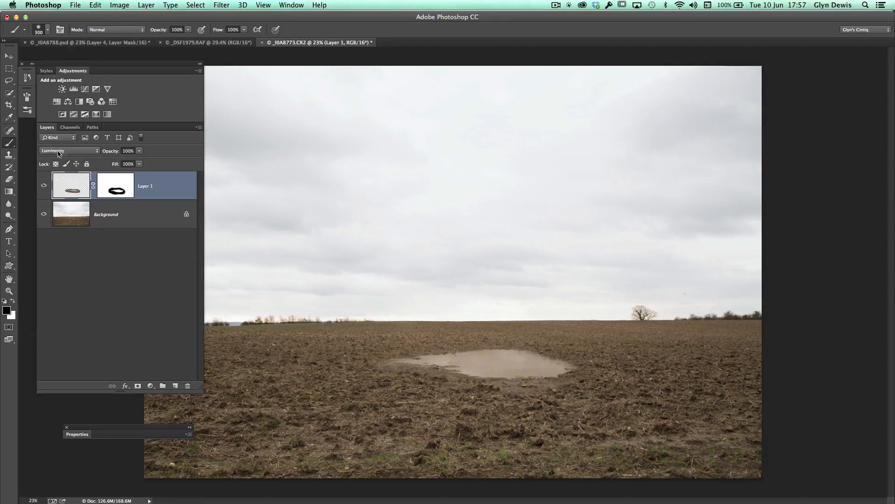
pyautogui.click(68, 150)
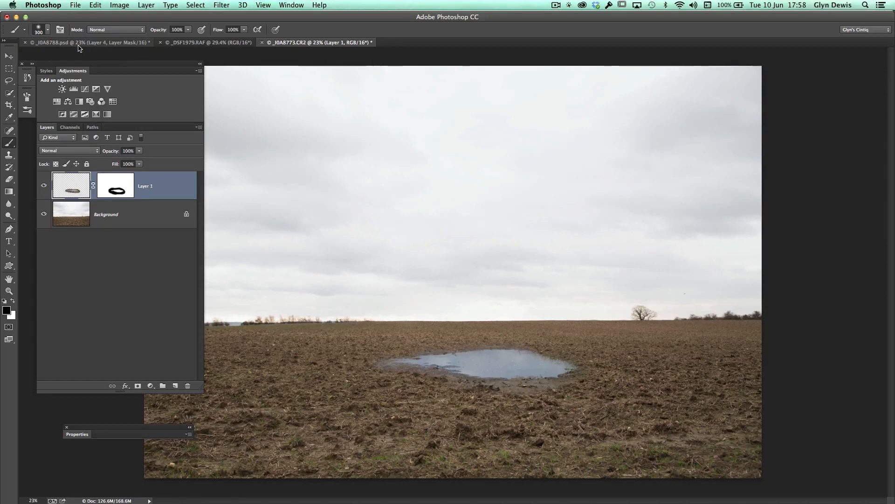
pyautogui.moveTo(56, 150)
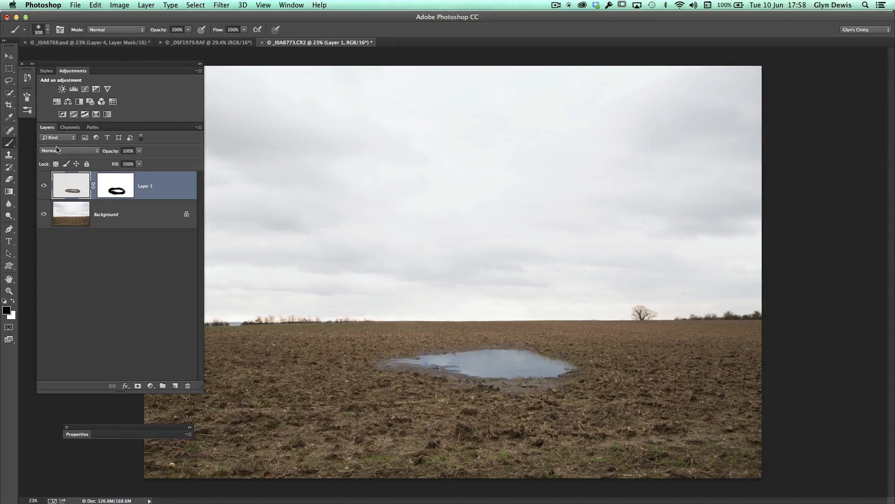
# Step: Reapply Luminosity blending and toggle the puddle layer's visibility to compare
pyautogui.click(68, 150)
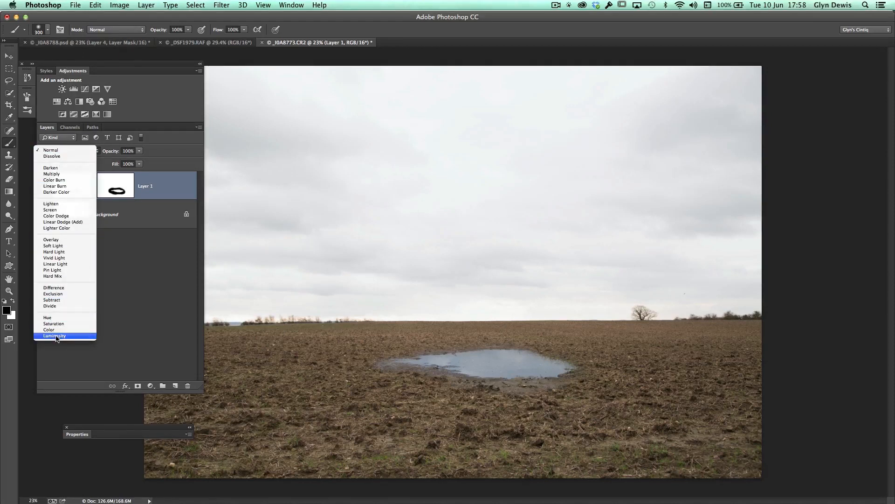
pyautogui.click(55, 336)
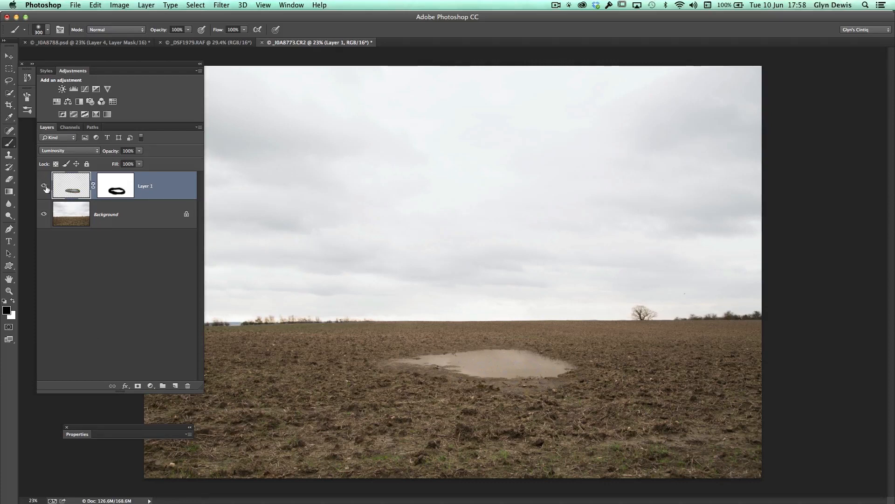
pyautogui.click(44, 186)
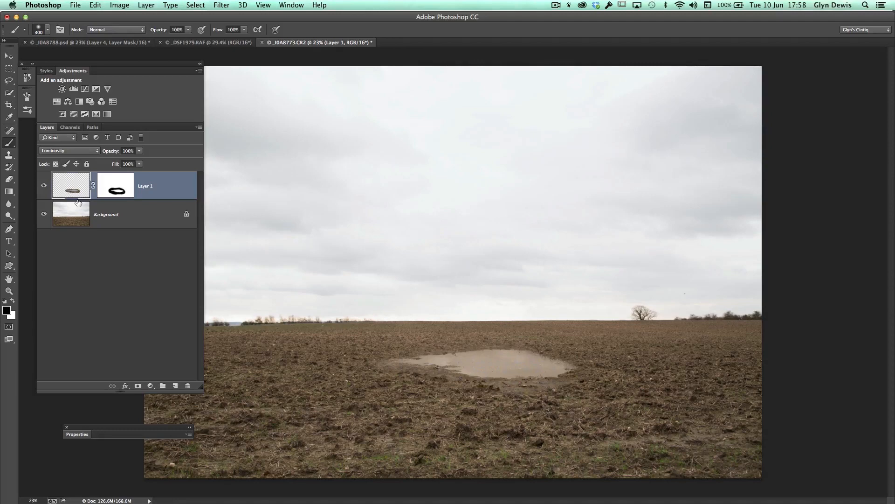
# Step: Switch to _IDA8788.psd, show the elephant layers, hide panels and pick the Hand tool
pyautogui.click(86, 42)
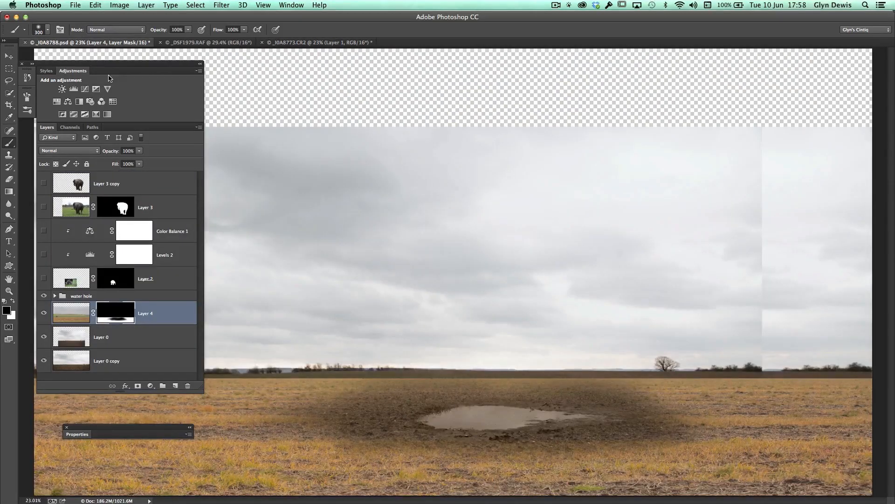
pyautogui.click(44, 232)
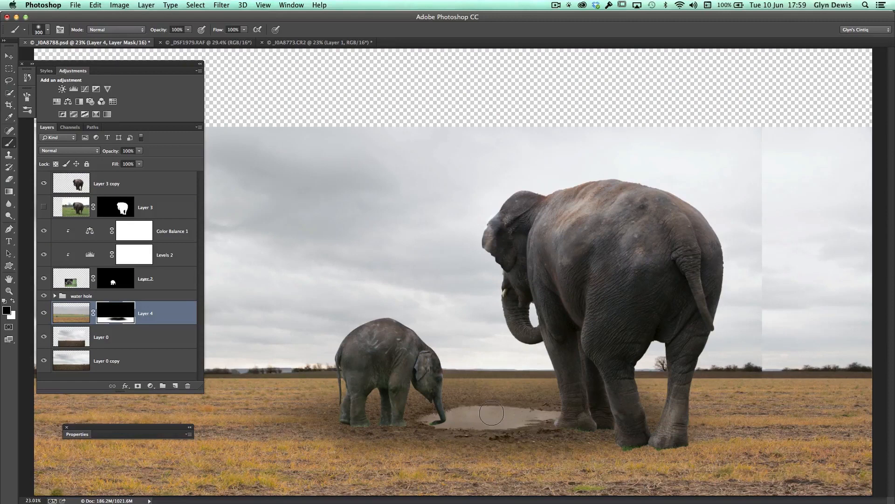
pyautogui.press('Tab')
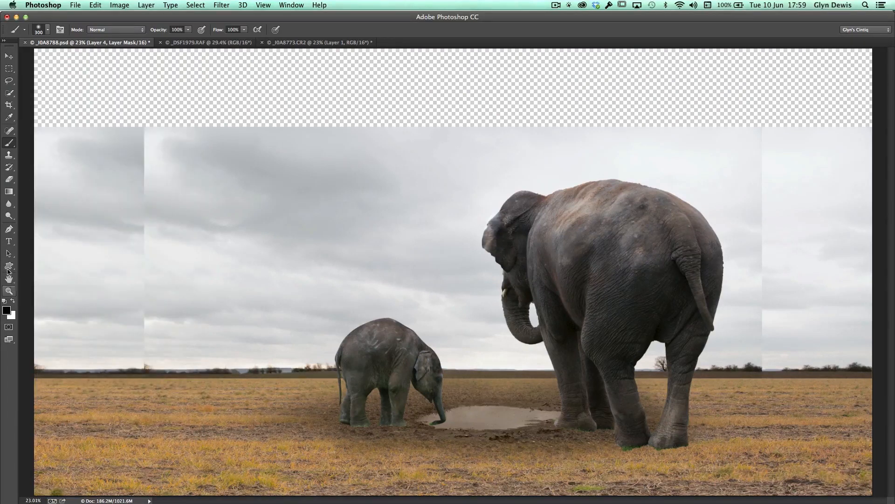
pyautogui.click(9, 280)
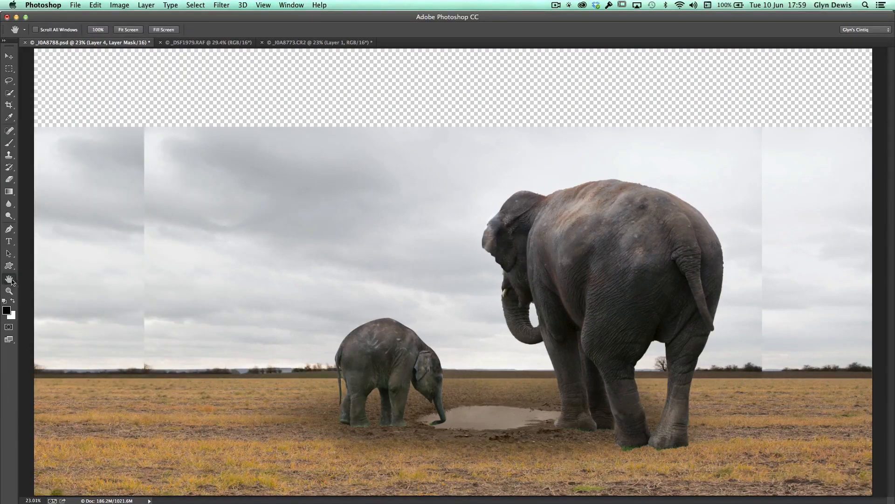